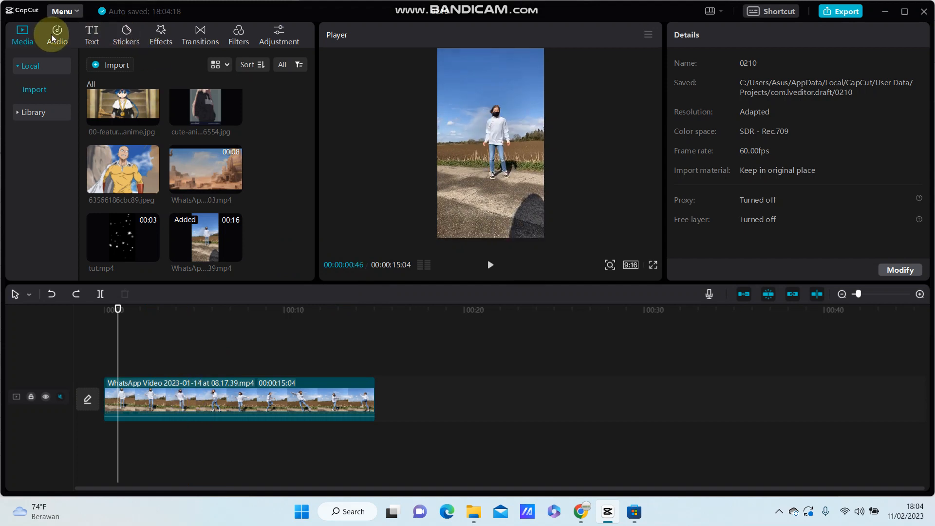
# Add Extracted20230211-1 from the Audio library onto its own track beneath the video.
pyautogui.click(57, 34)
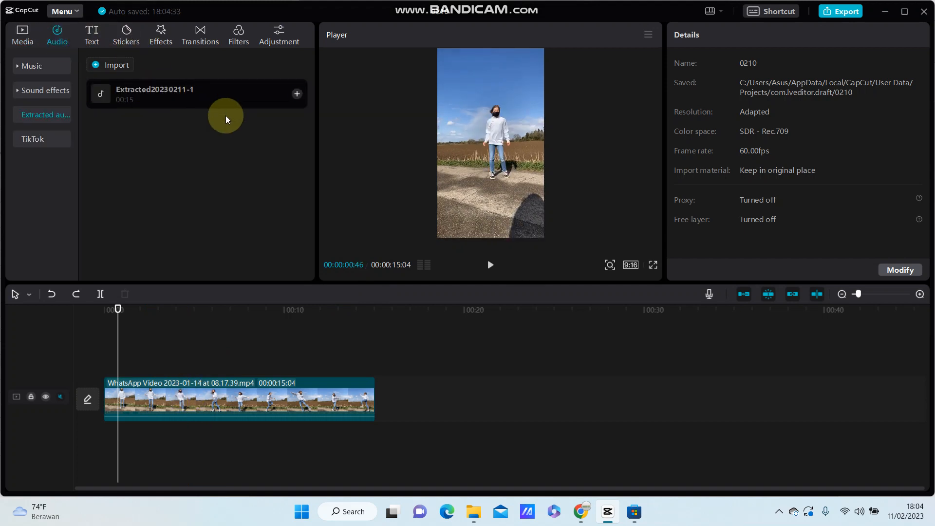
pyautogui.click(296, 93)
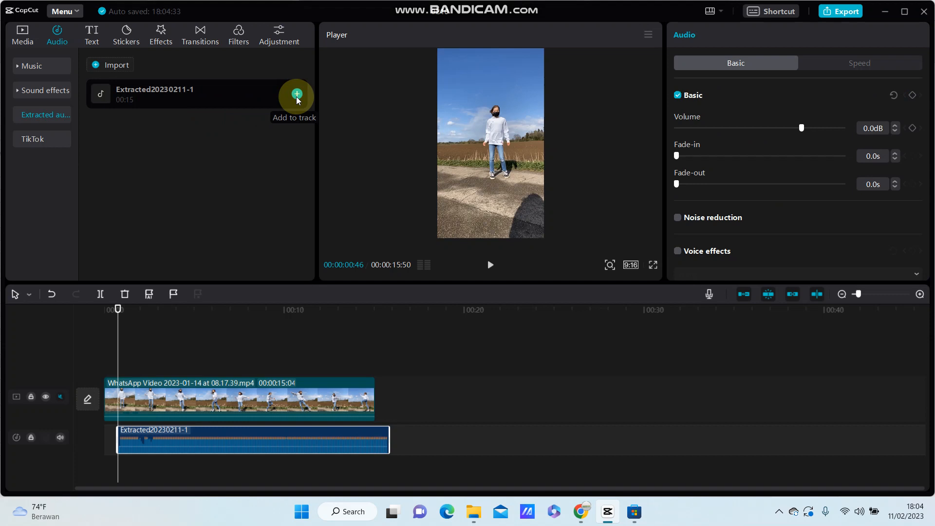
pyautogui.click(278, 441)
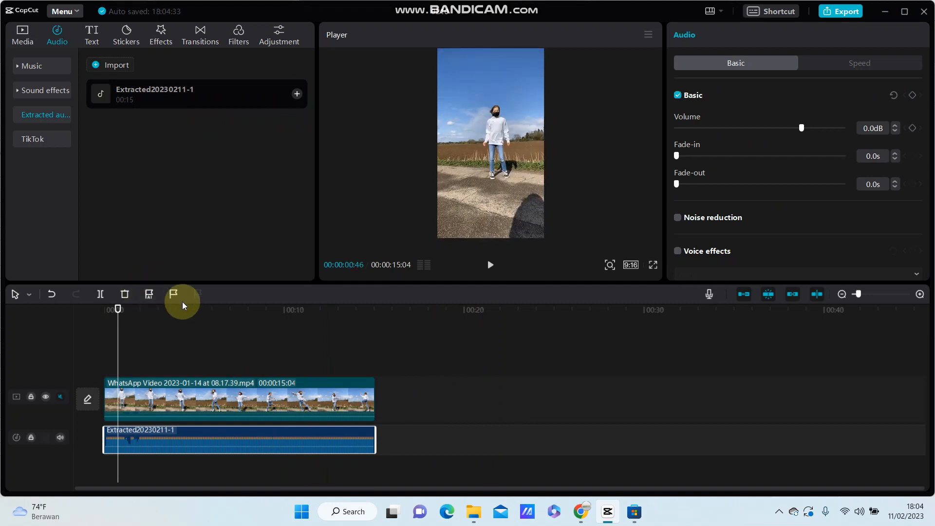
pyautogui.moveTo(148, 294)
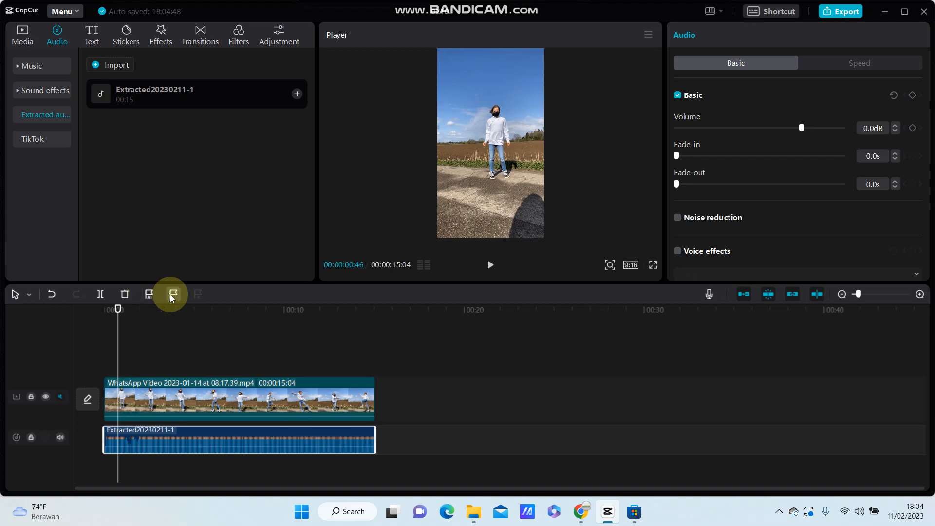
pyautogui.moveTo(173, 296)
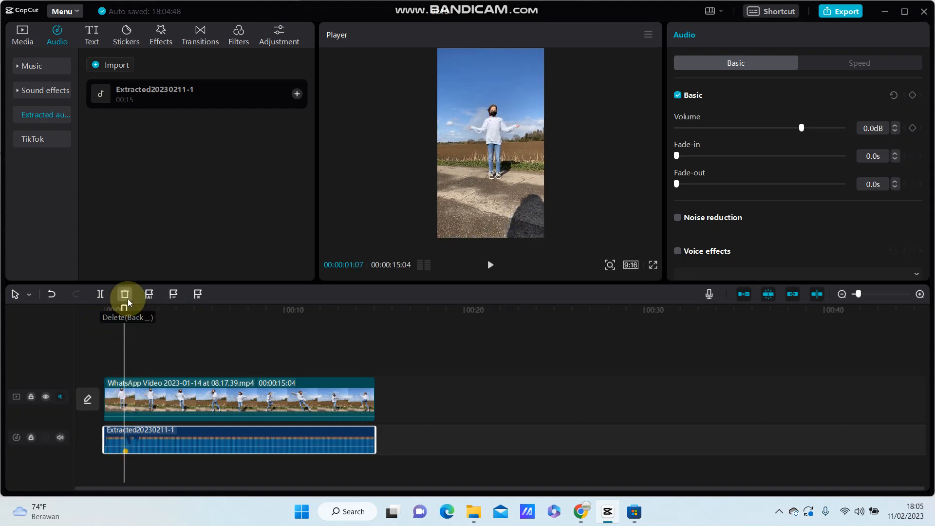
pyautogui.click(155, 399)
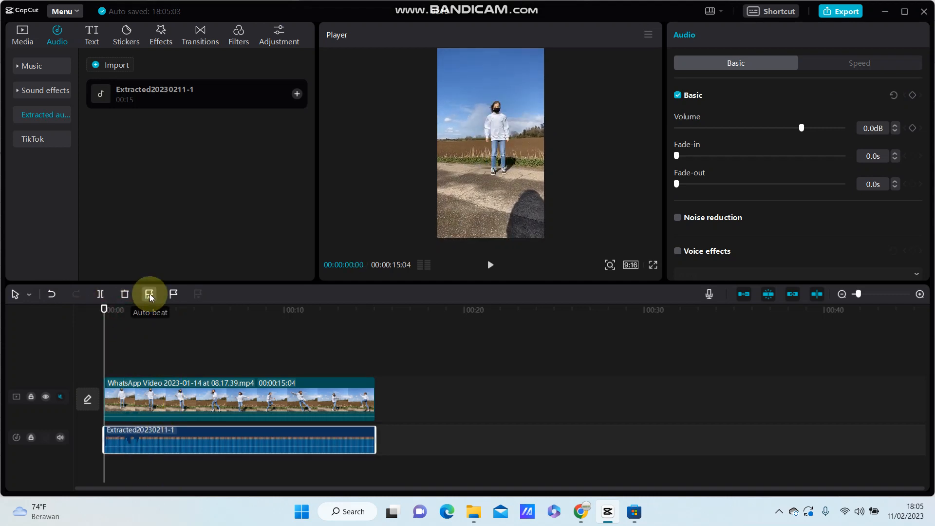
# Mark the audio clip's beats automatically with the Beat 2 setting.
pyautogui.click(149, 293)
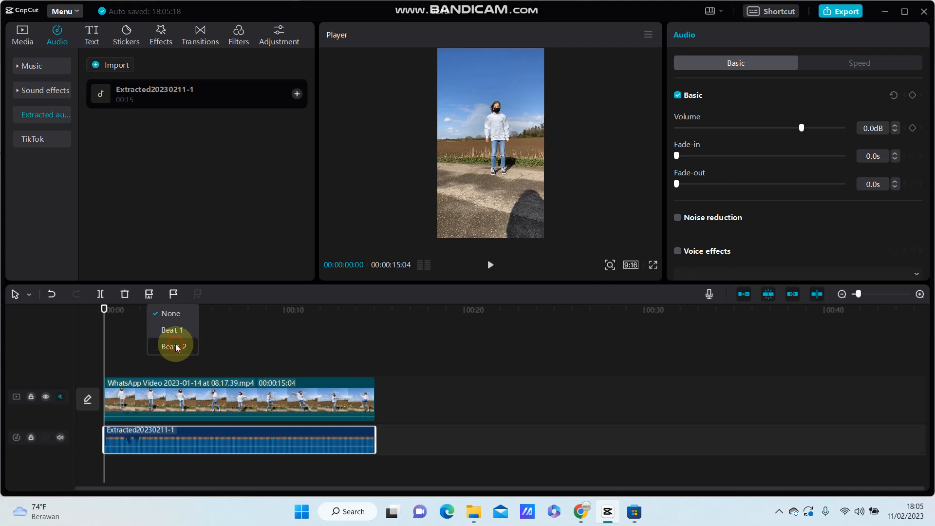
pyautogui.click(173, 347)
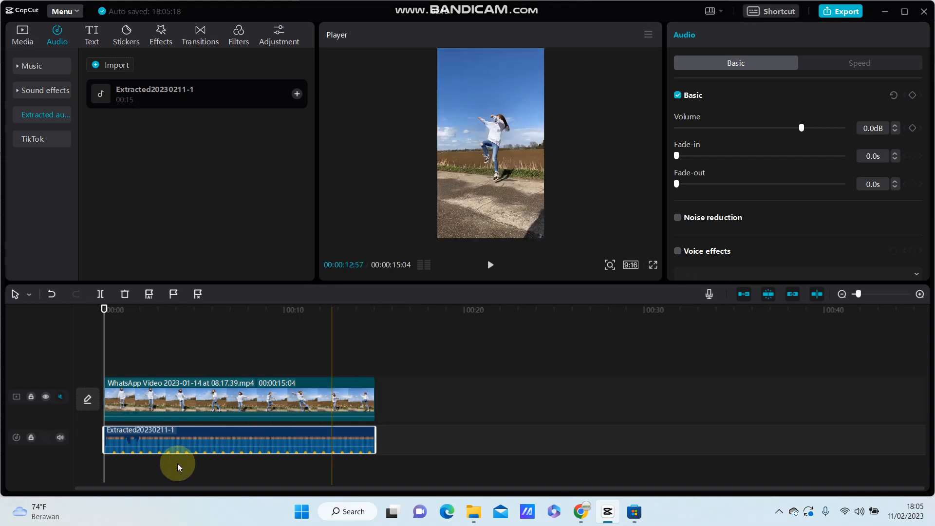
pyautogui.click(132, 452)
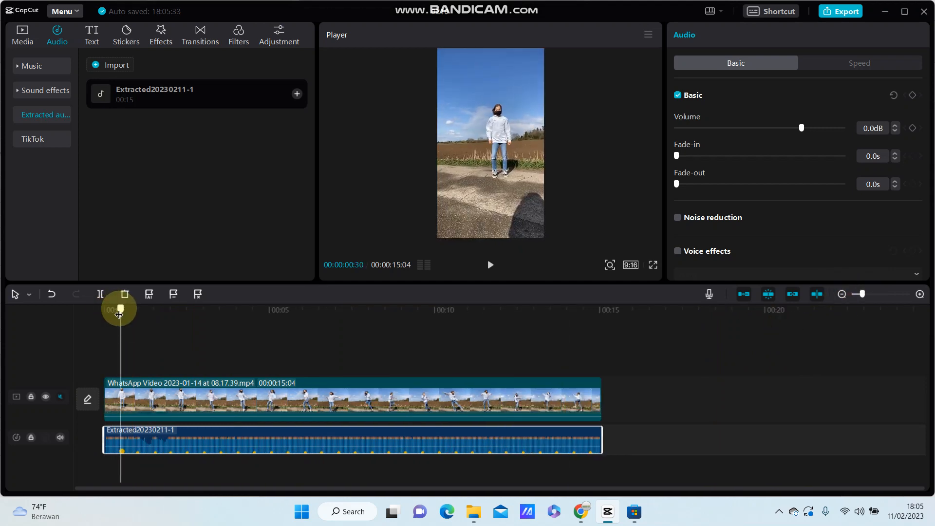
pyautogui.moveTo(100, 294)
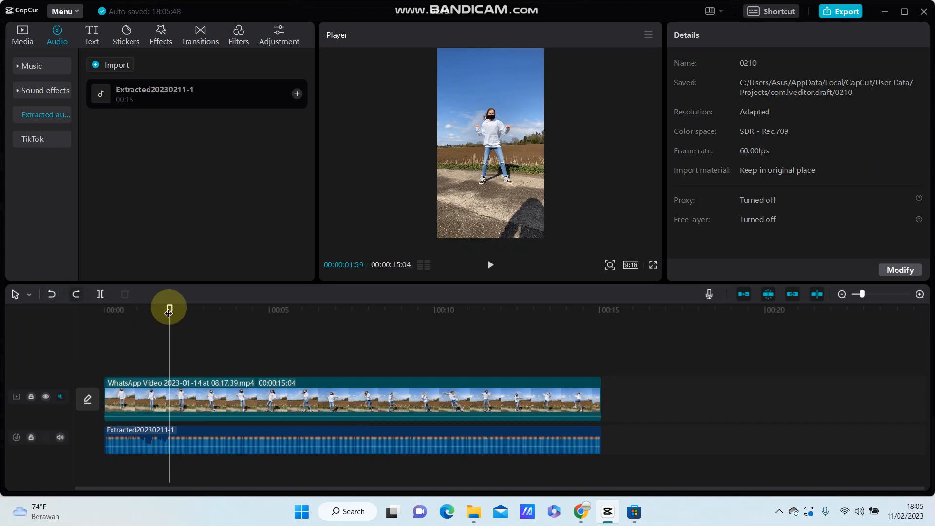
# Move the playhead to the first beat marker near the clip's start.
pyautogui.click(193, 396)
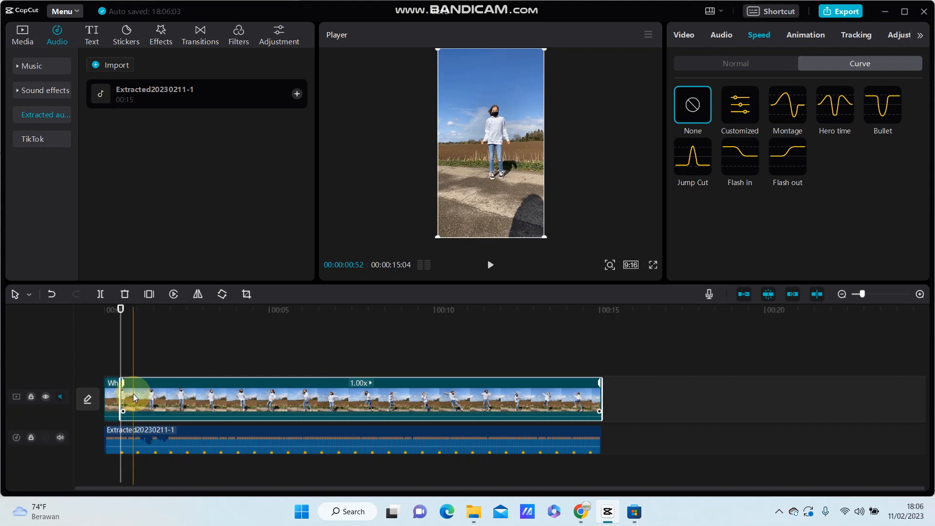
# Apply the Flash In speed curve to the selected video clip, shortening it to 00:00:13:33.
pyautogui.click(149, 440)
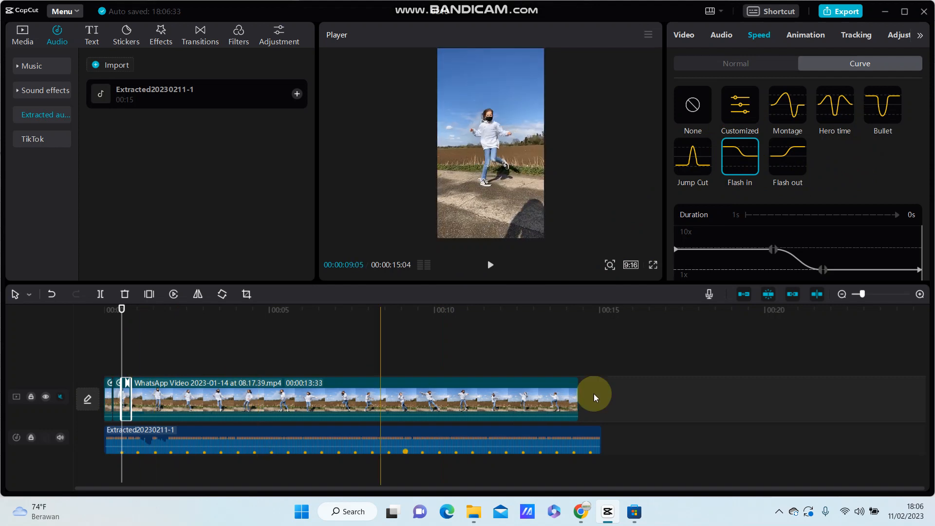
pyautogui.click(589, 396)
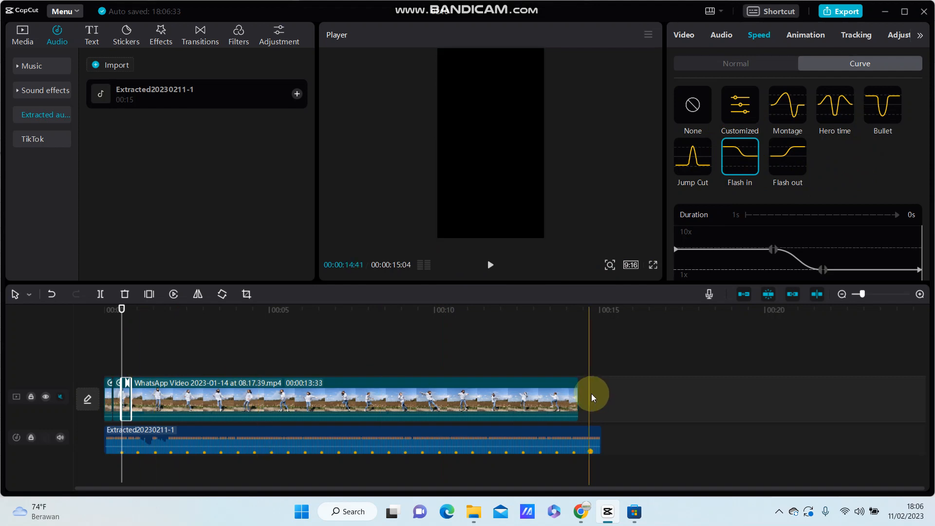